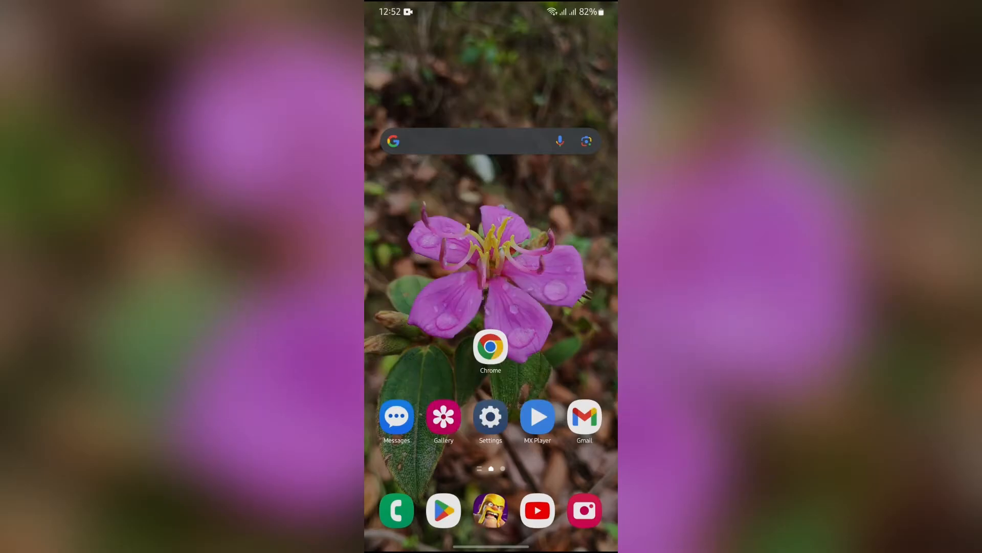
- Open Samsung Notes from the app drawer to show the All notes list
scroll("up", 3)
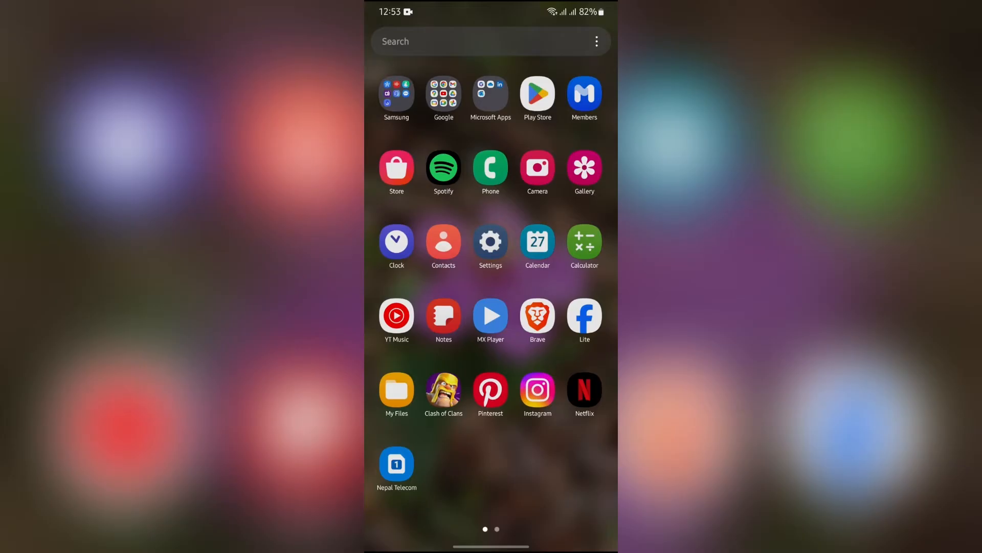
left_click(444, 316)
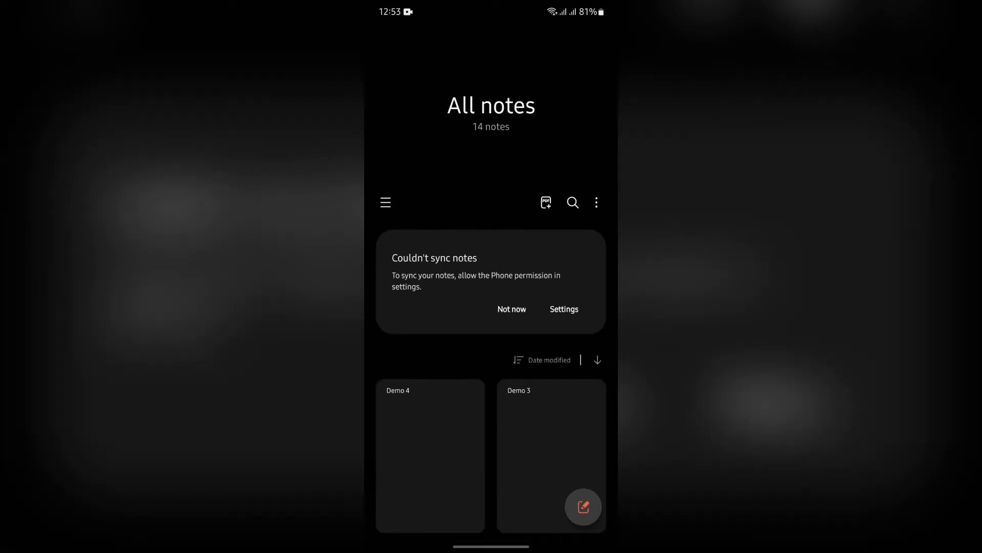
- Select the Demo 4 note and bring up its share sheet
left_click(430, 456)
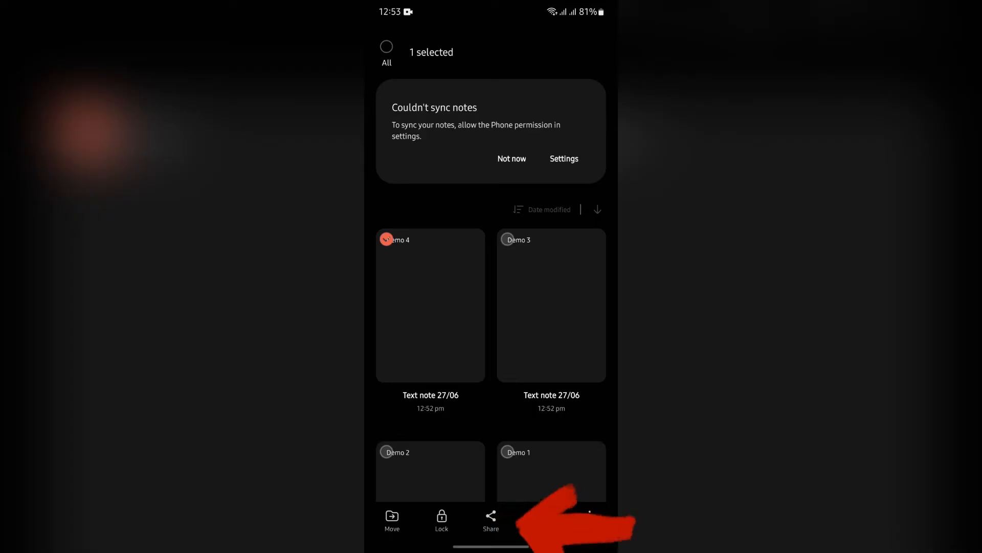
left_click(491, 520)
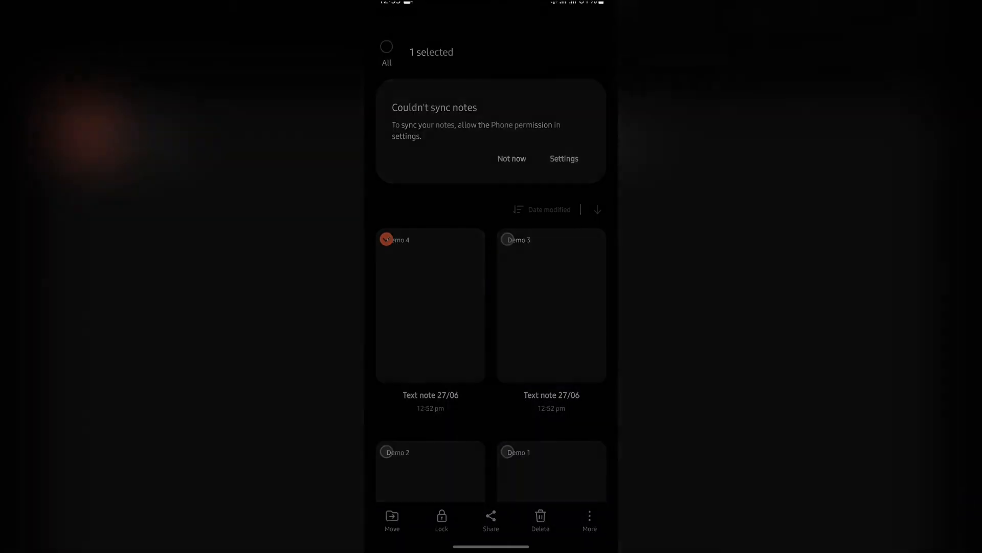
left_click(491, 521)
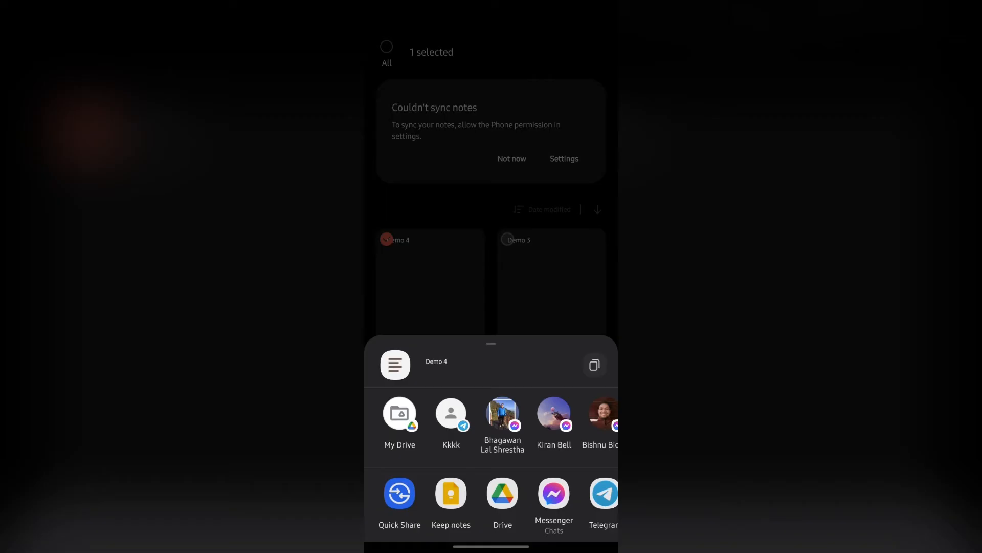
- Send Demo 4 to Keep notes, then open Google Keep to confirm it's listed
scroll("left", 3)
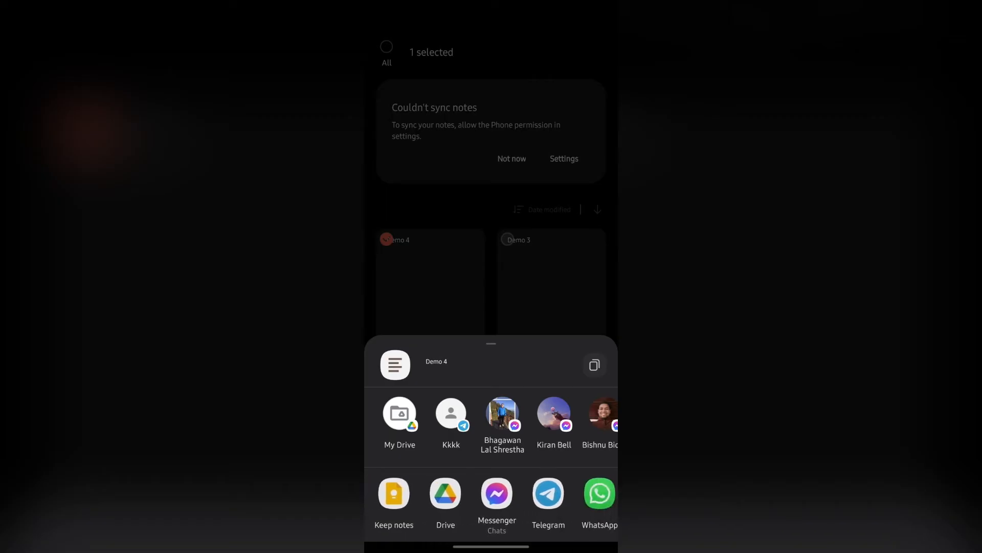
scroll("right", 3)
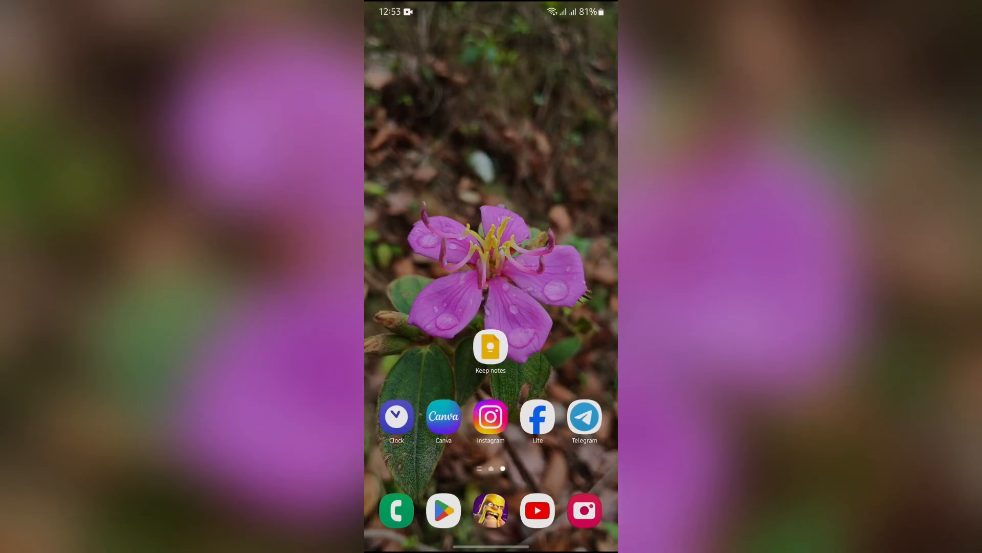
left_click(491, 346)
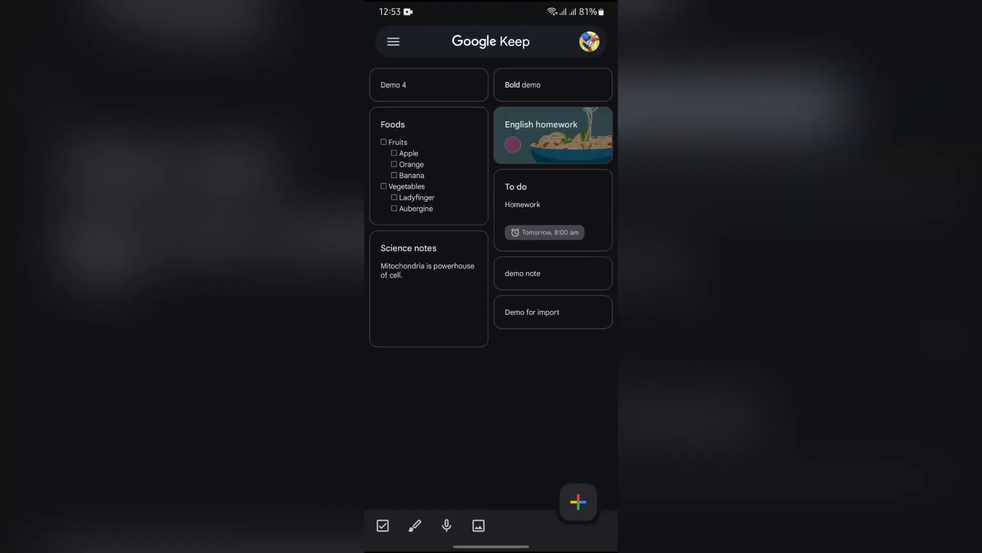